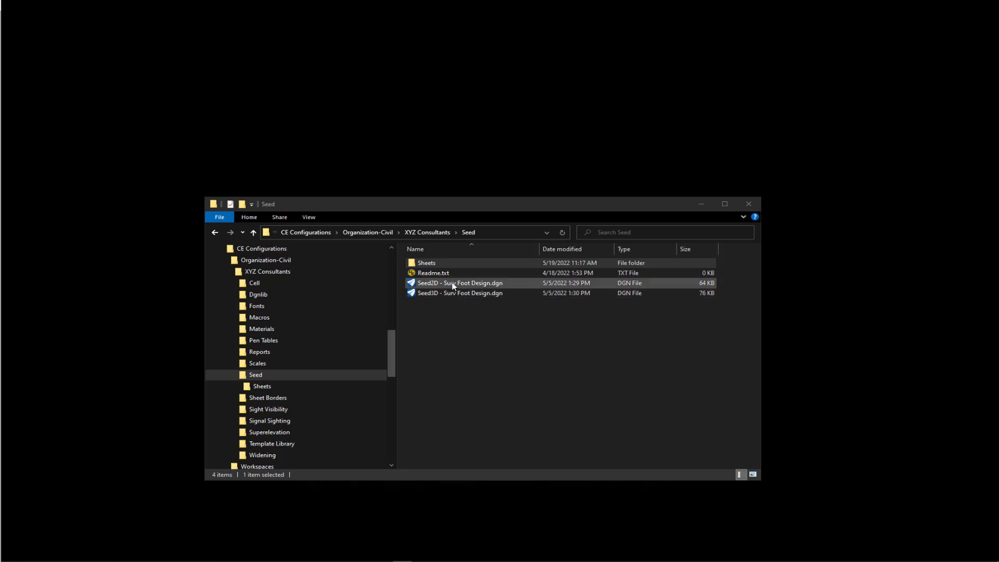
- Copy the 2D seed file into Seed\Sheets as Surv Foot Sheet Seed.dgn and launch it
right_click(459, 283)
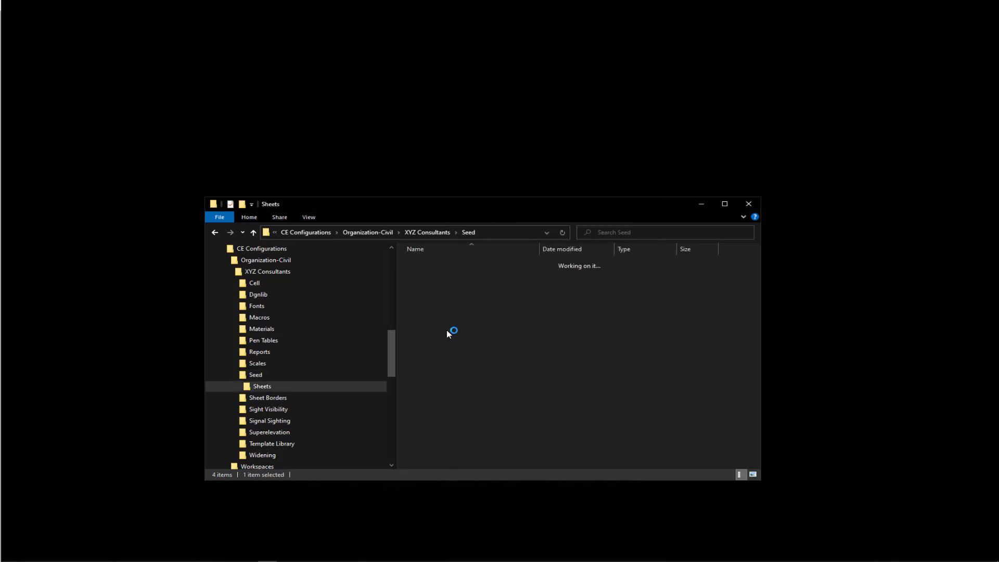
right_click(453, 331)
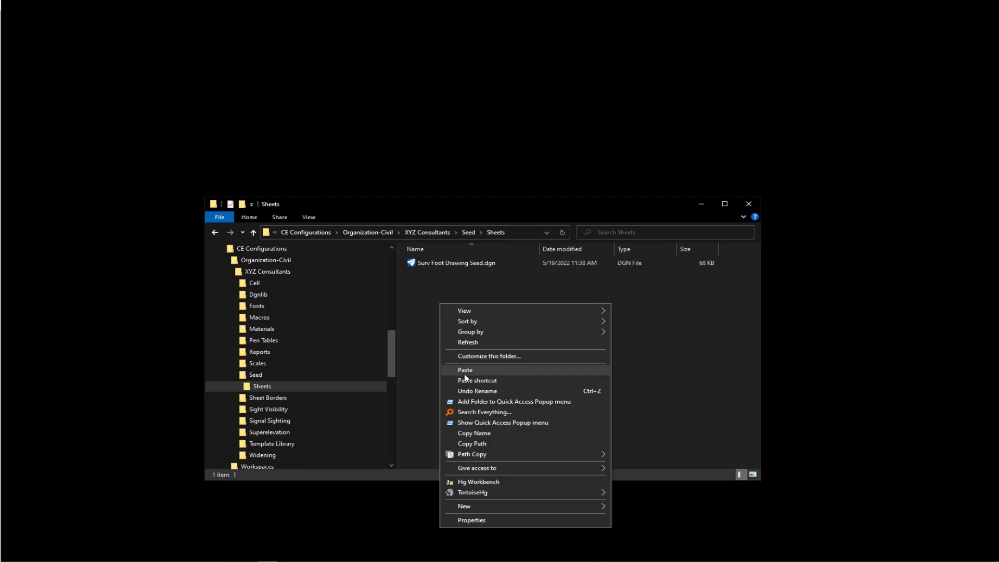
click(465, 369)
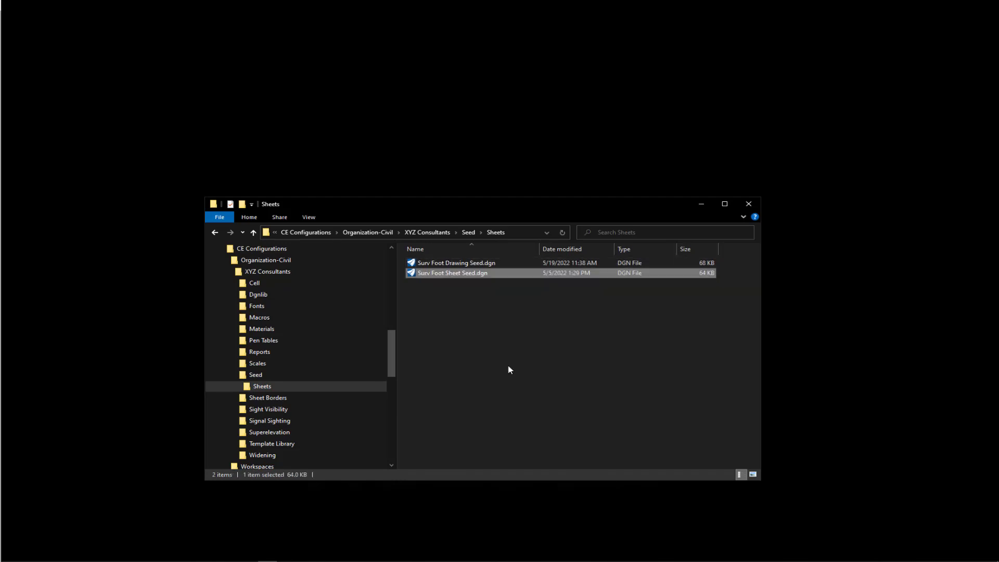
mouse_move(426, 464)
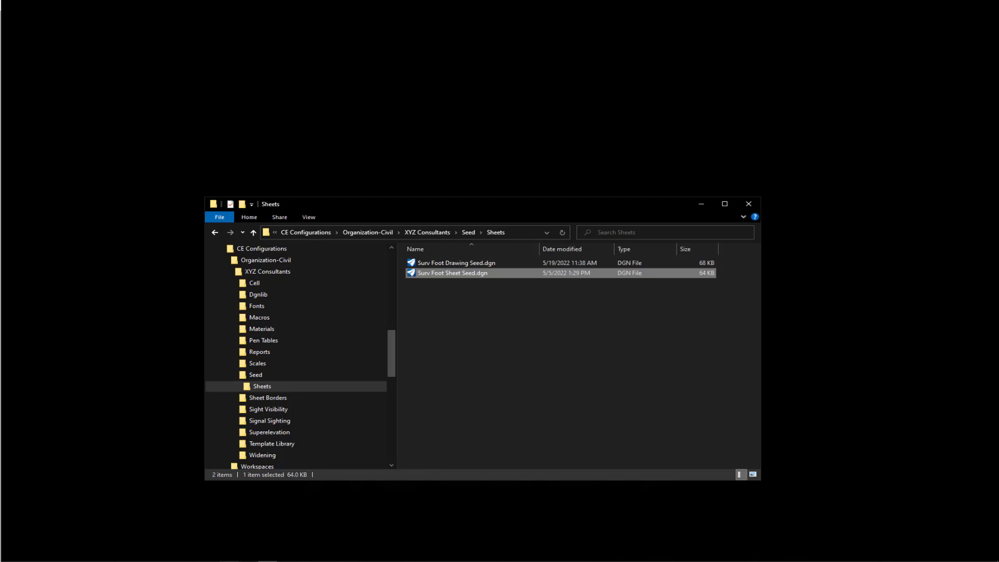
double_click(453, 272)
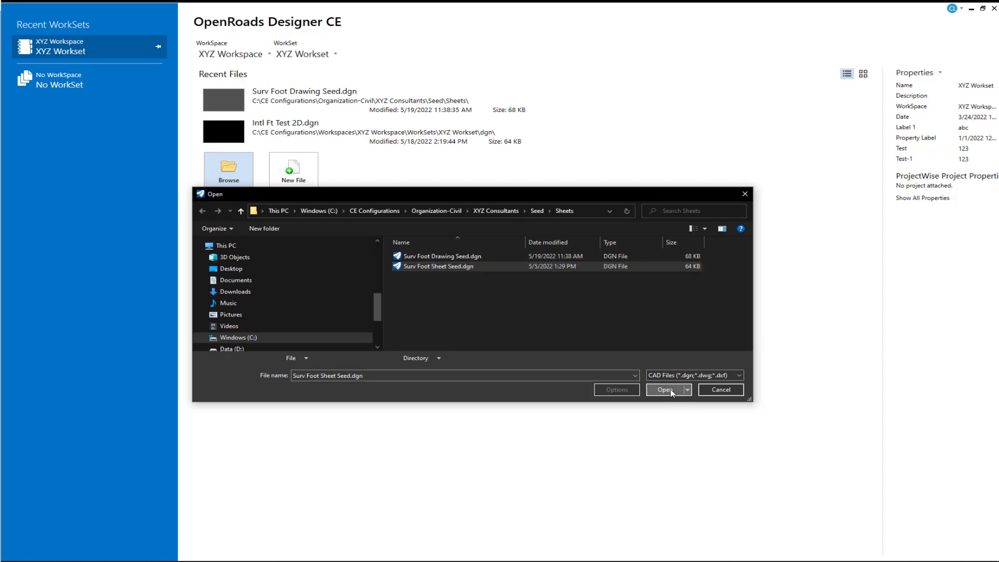
- Open Surv Foot Sheet Seed.dgn, keeping the active XYZ WorkSpace at the No WorkSet Alert
click(665, 389)
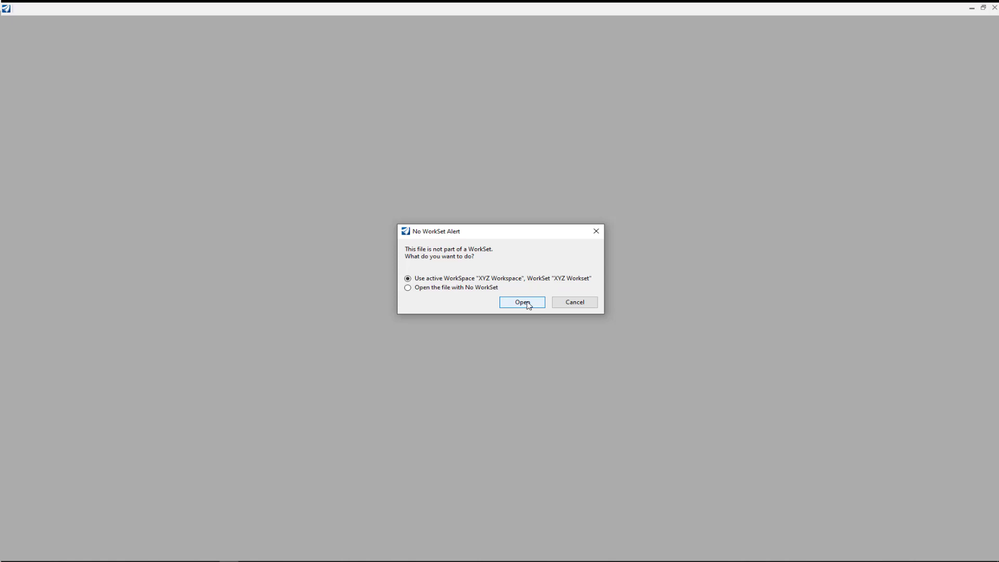
click(521, 302)
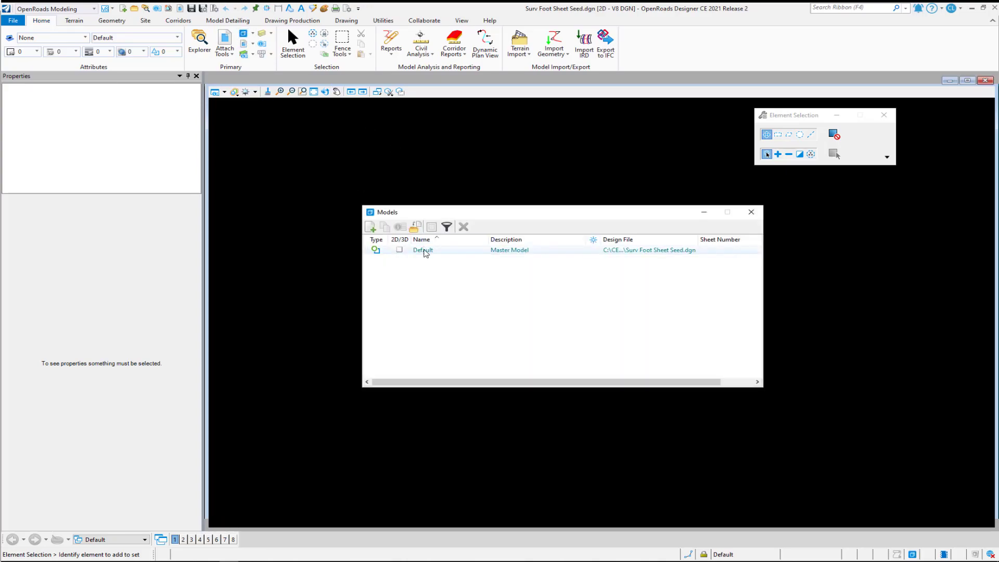
- Change the Default model's Type to Sheet in its Properties
click(423, 249)
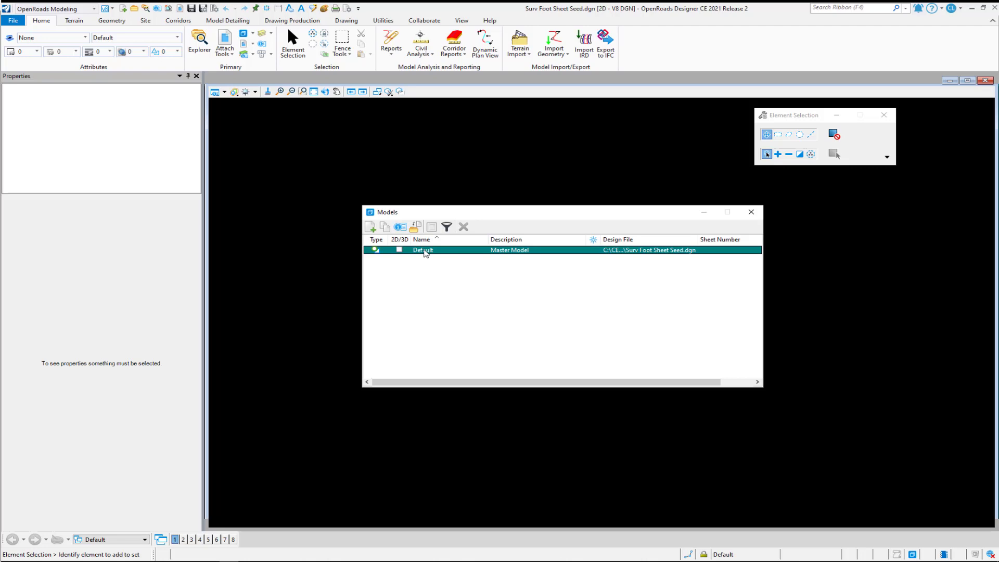
click(422, 249)
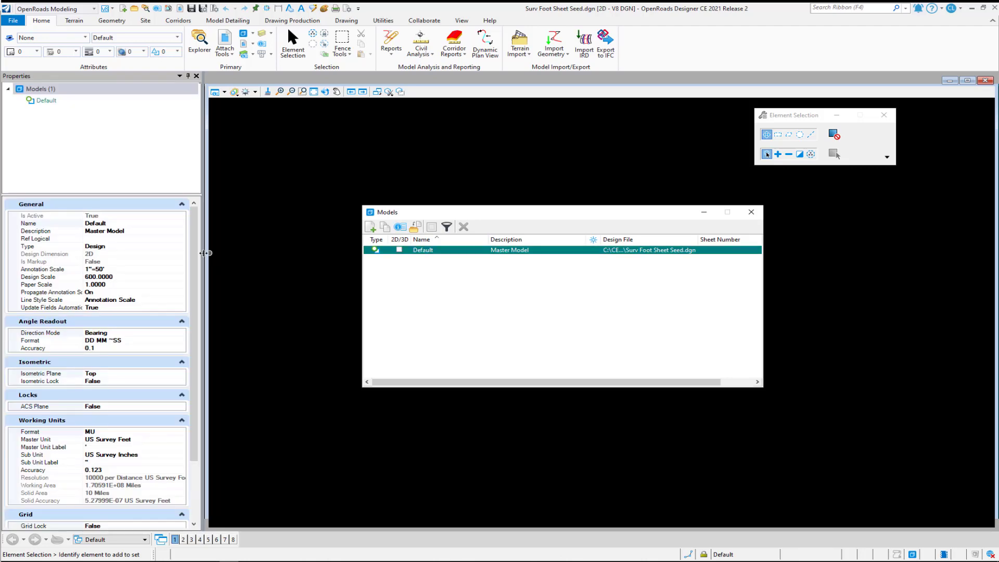
click(180, 247)
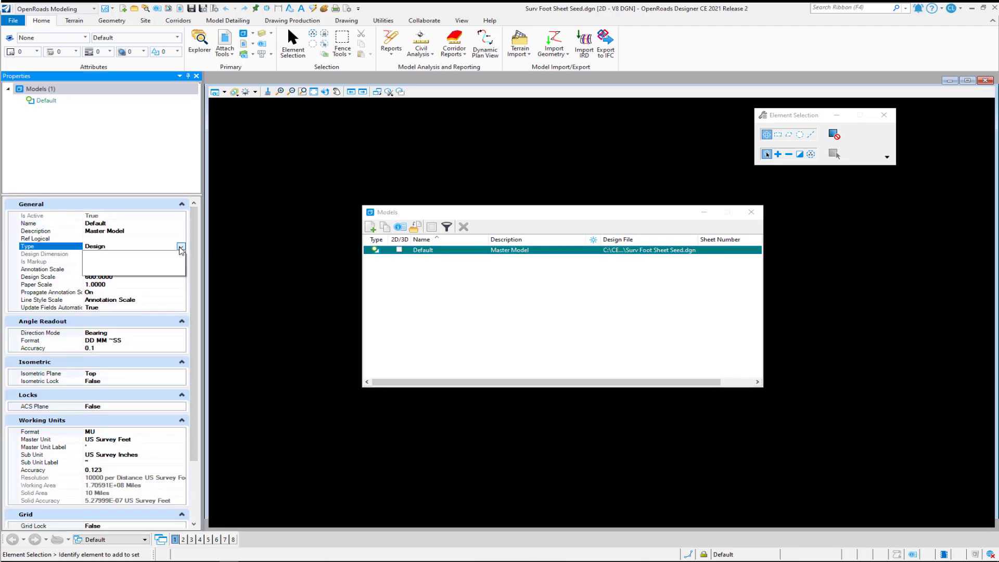
click(181, 246)
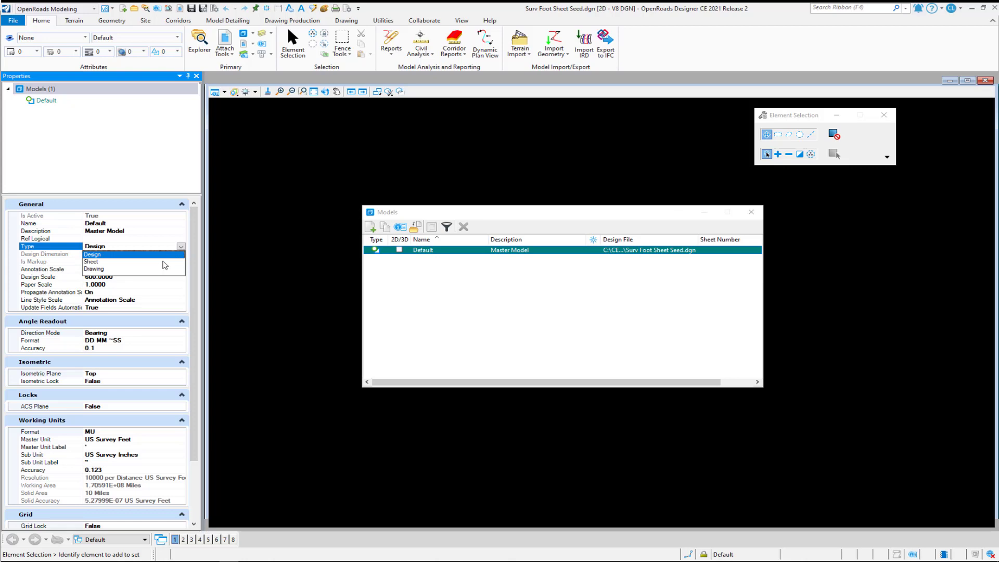
click(92, 262)
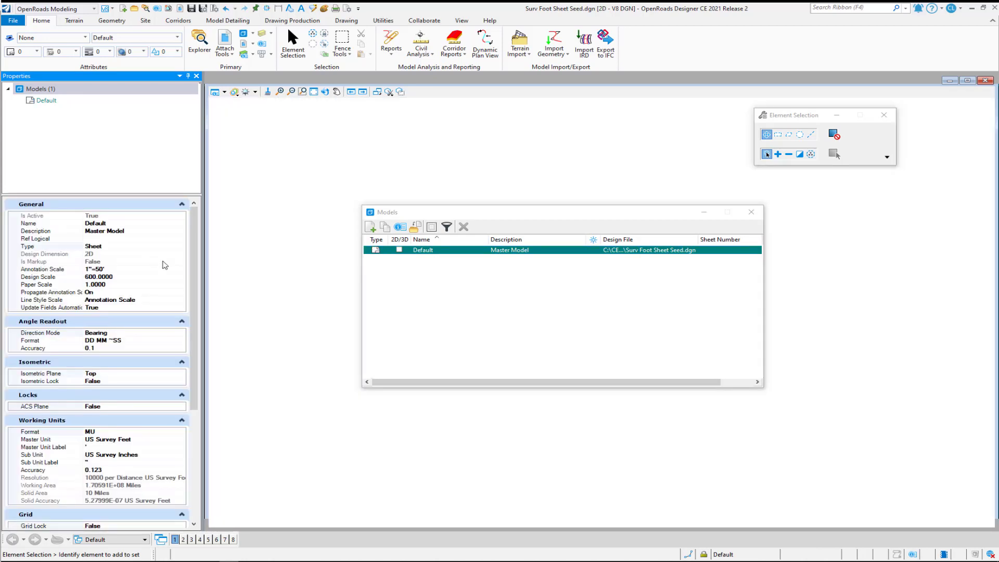
- Rename the sheet model from Default to ANSI_D
double_click(95, 223)
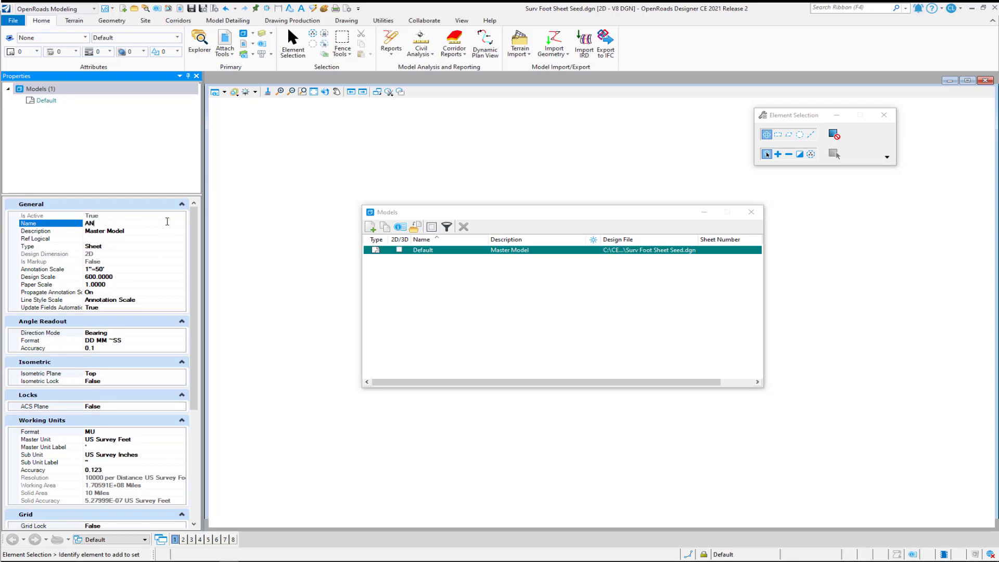
text(ANSI_D)
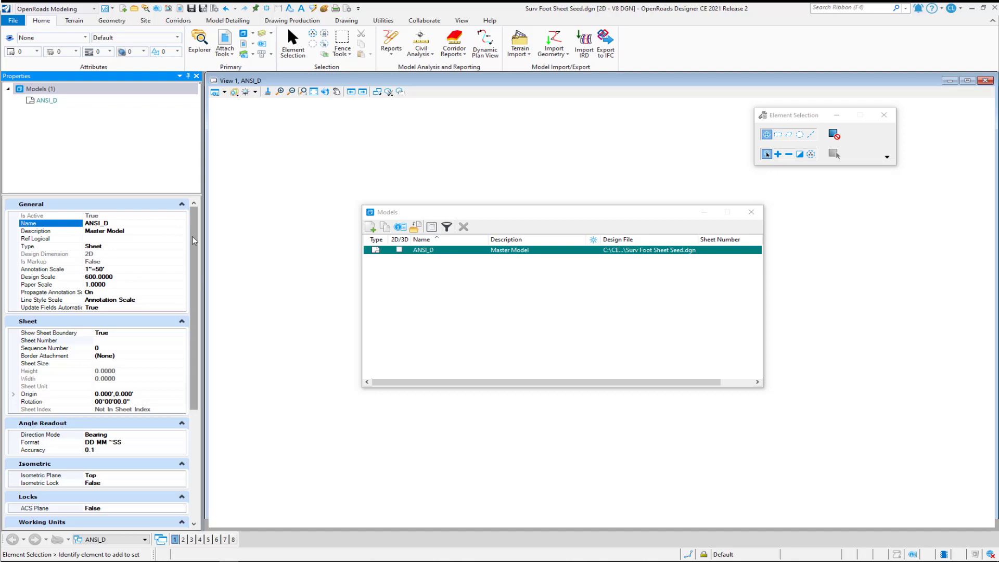
- Set Working Units accuracy to 0.12345678 and Sheet Size to ANSI D (22 x 34 in)
scroll(down, 3)
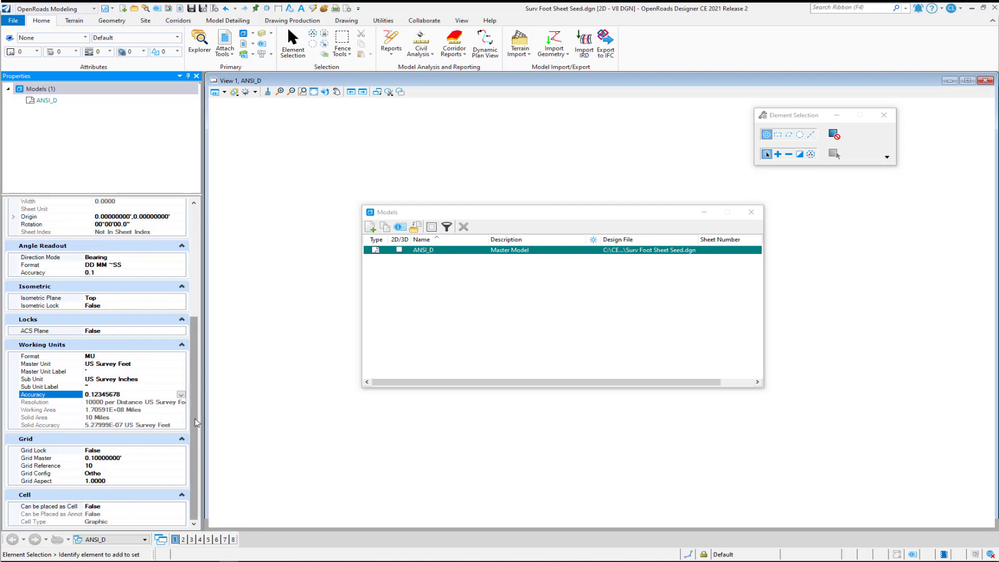
scroll(up, 3)
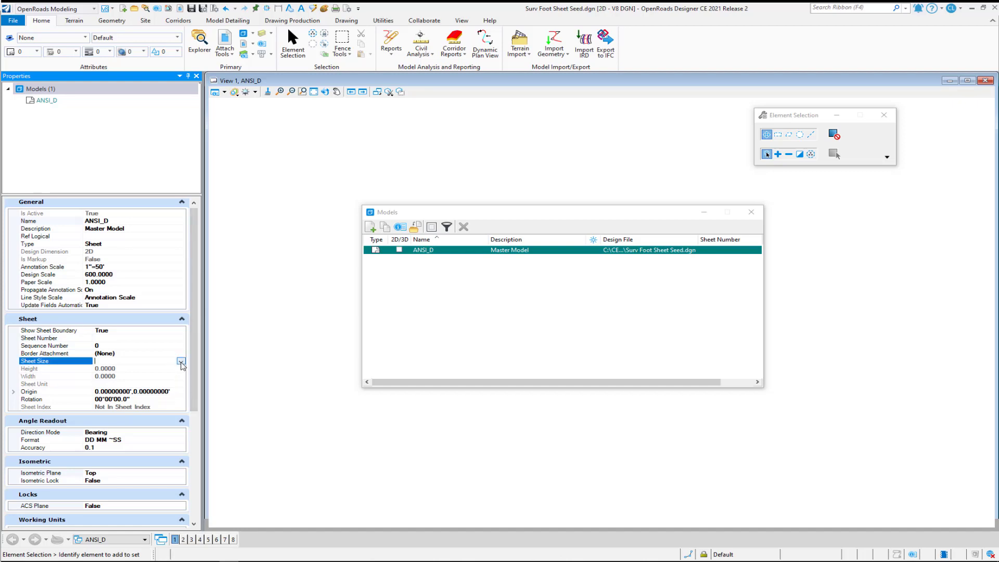
click(181, 362)
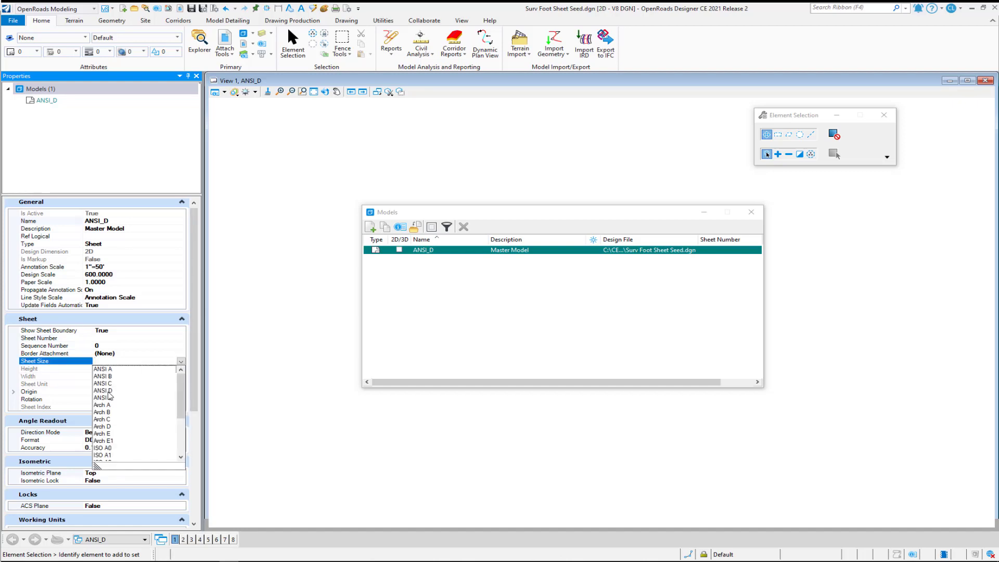
click(103, 397)
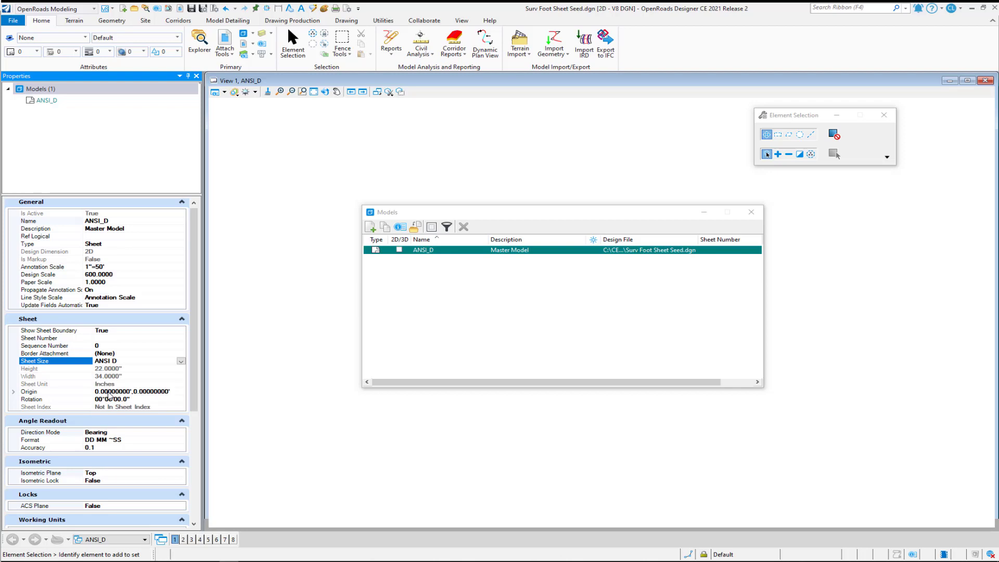
mouse_move(274, 405)
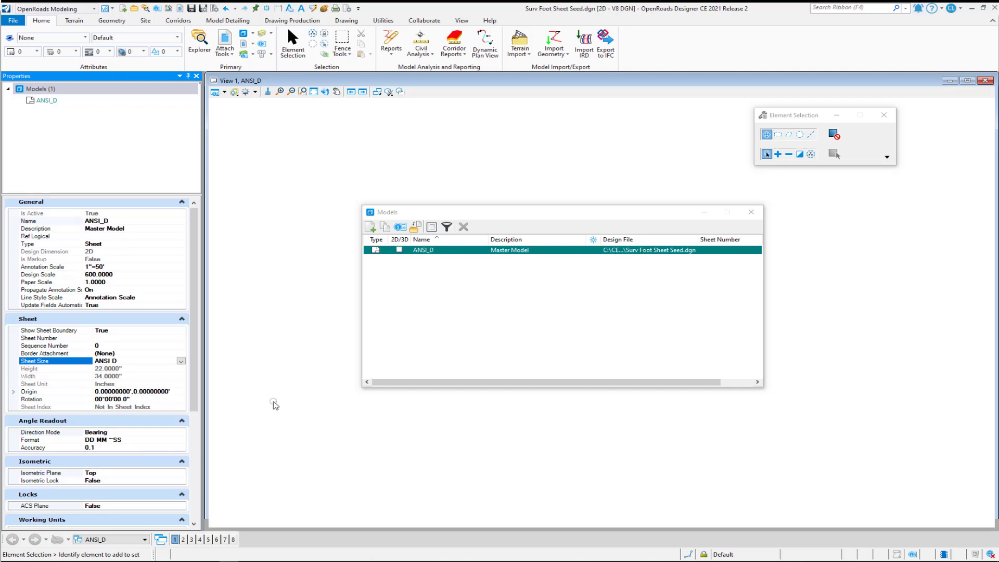
mouse_move(131, 227)
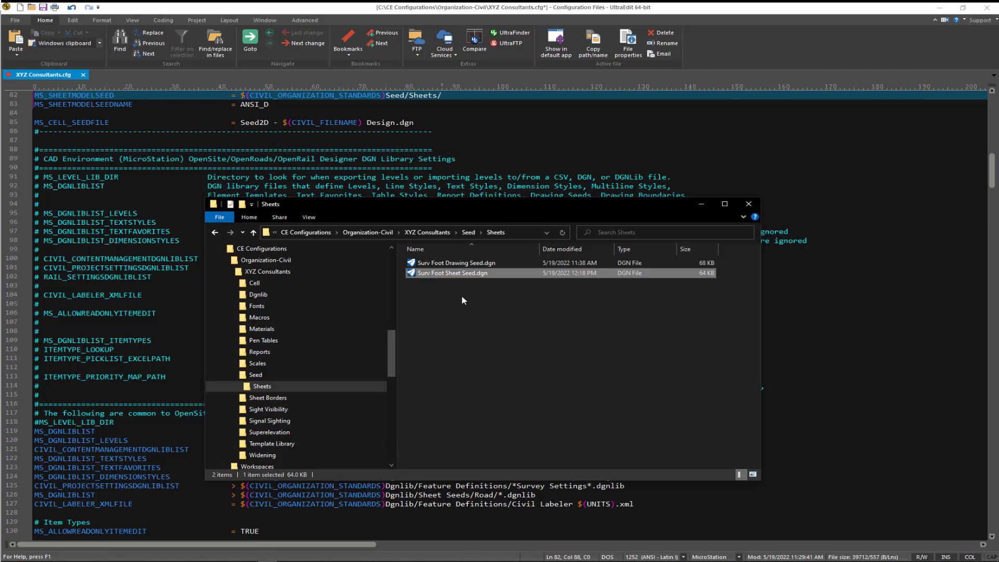
- Point MS_SHEETMODELSEED to Seed/Sheets/Surv Foot Sheet Seed.dgn with seed model ANSI_D
right_click(453, 273)
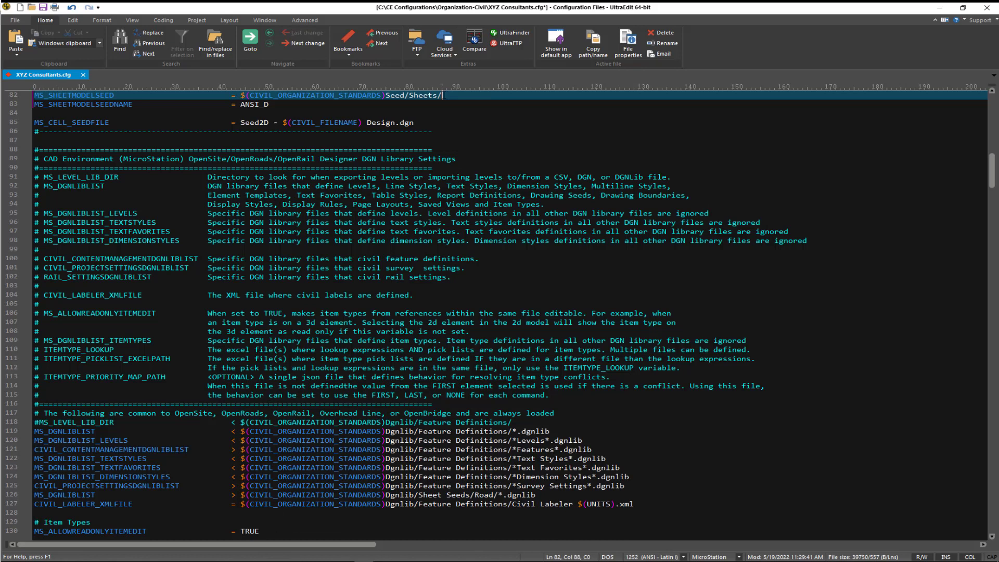
text(Surv Foot Sheet Seed.dgn)
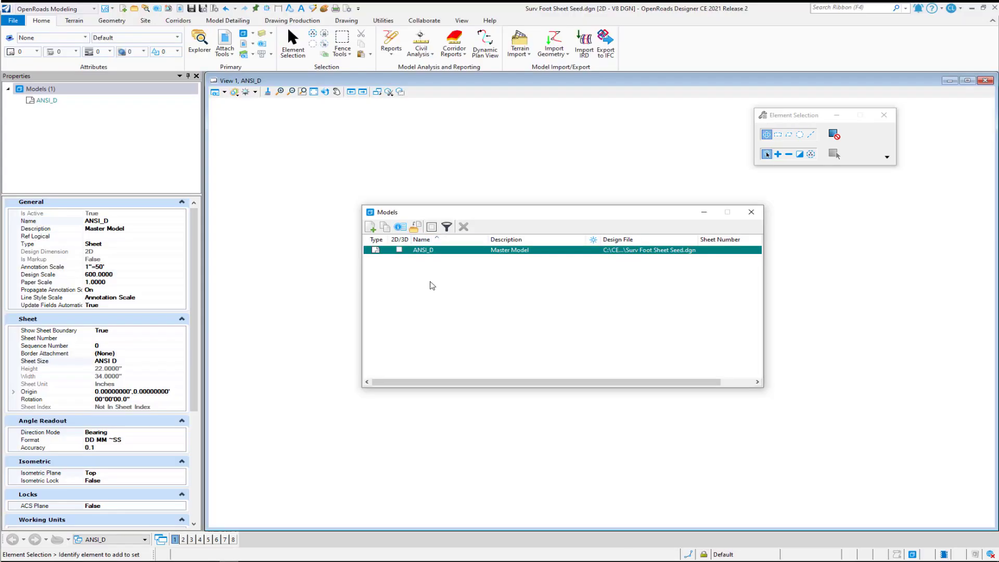
mouse_move(421, 263)
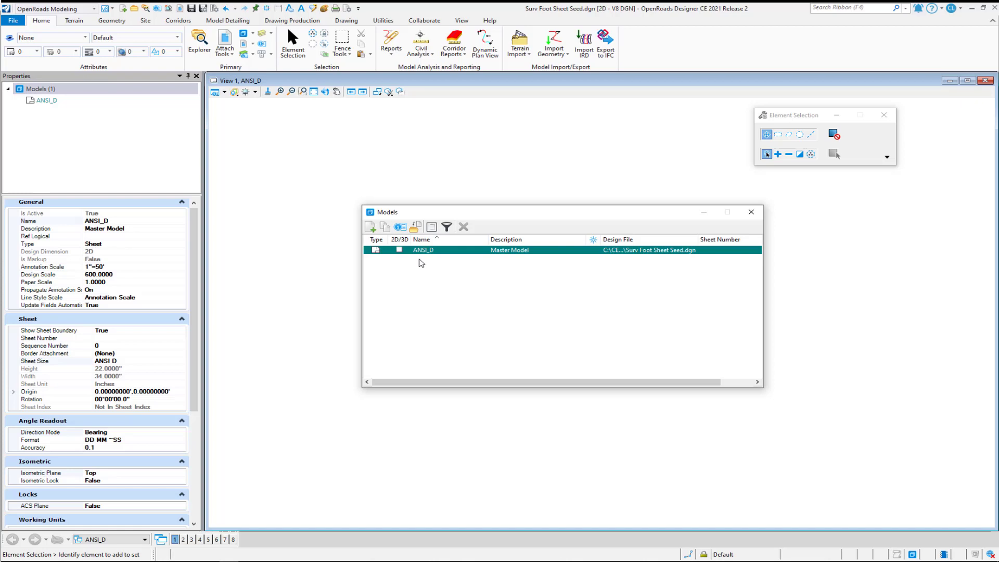
mouse_move(384, 227)
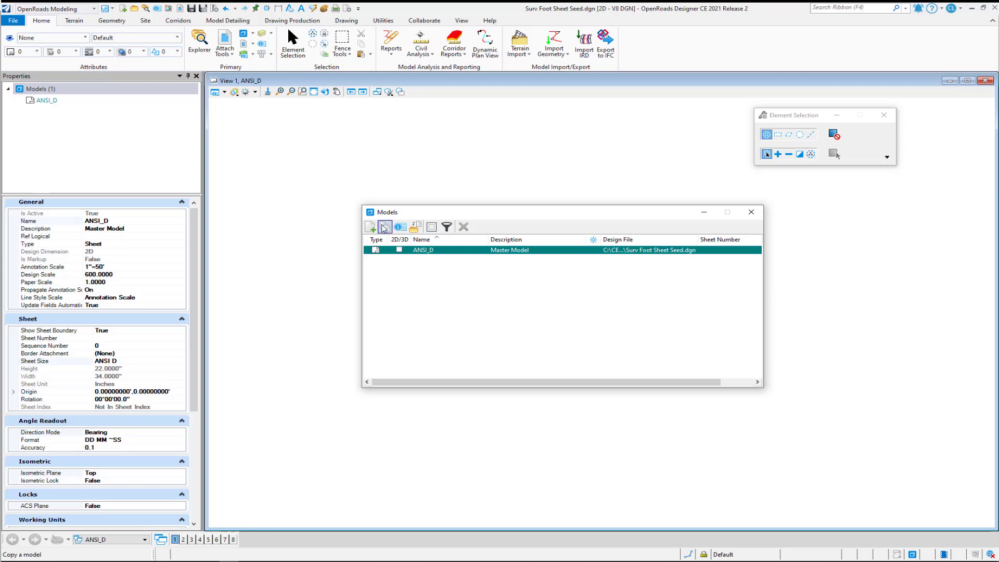
- Copy the ANSI_D model as a new sheet model named ANSI_B
click(385, 227)
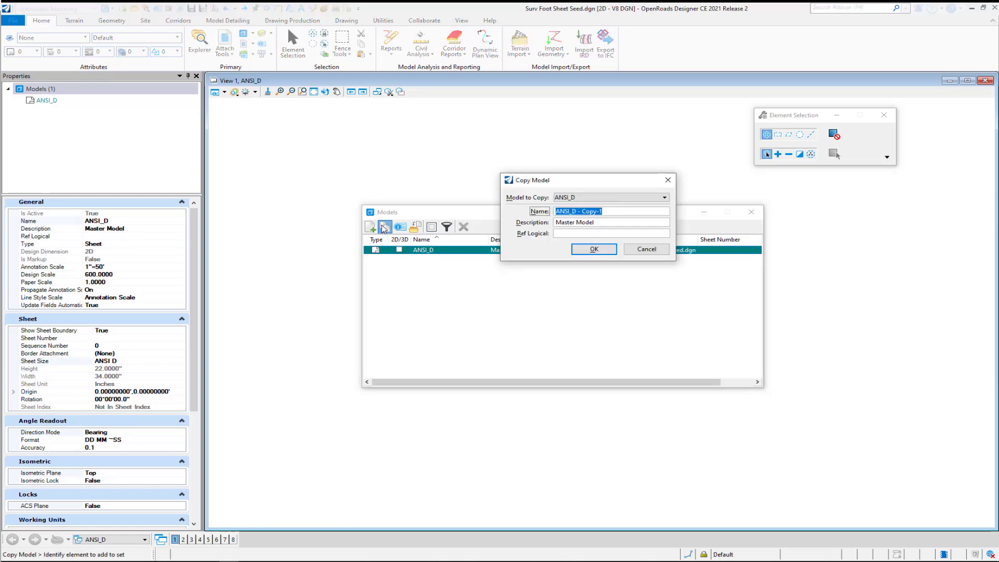
text(ANSI_D - Co)
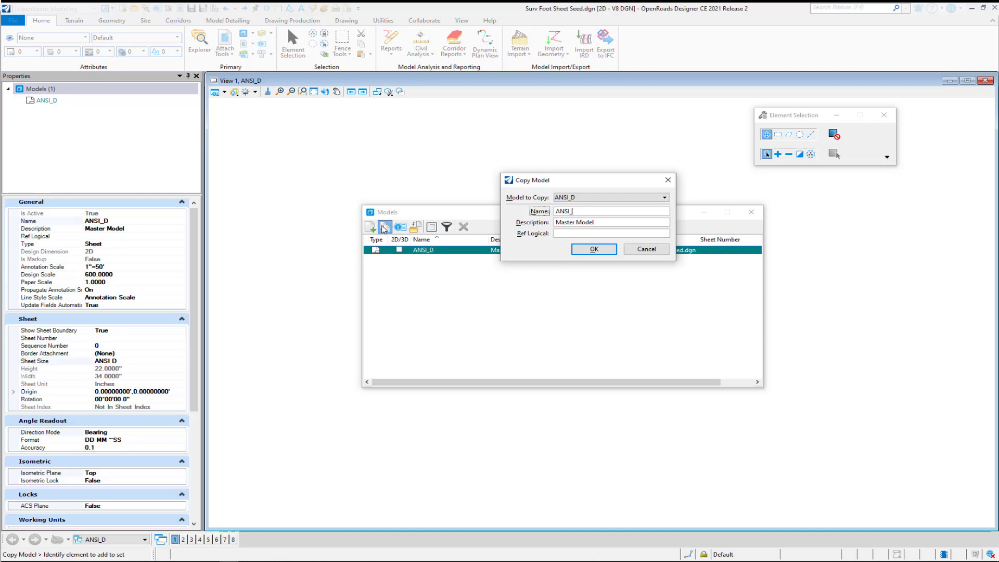
text(B)
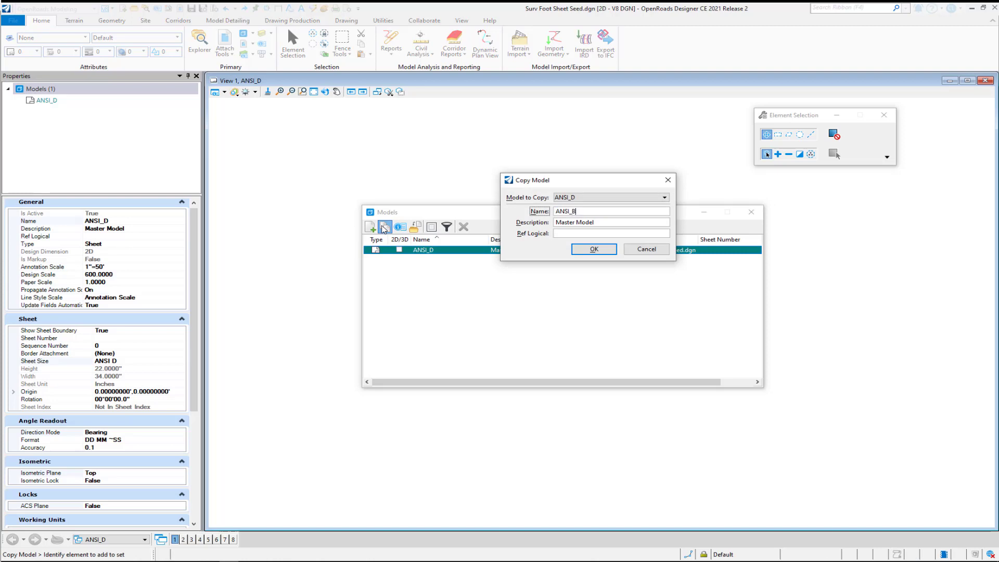
click(593, 249)
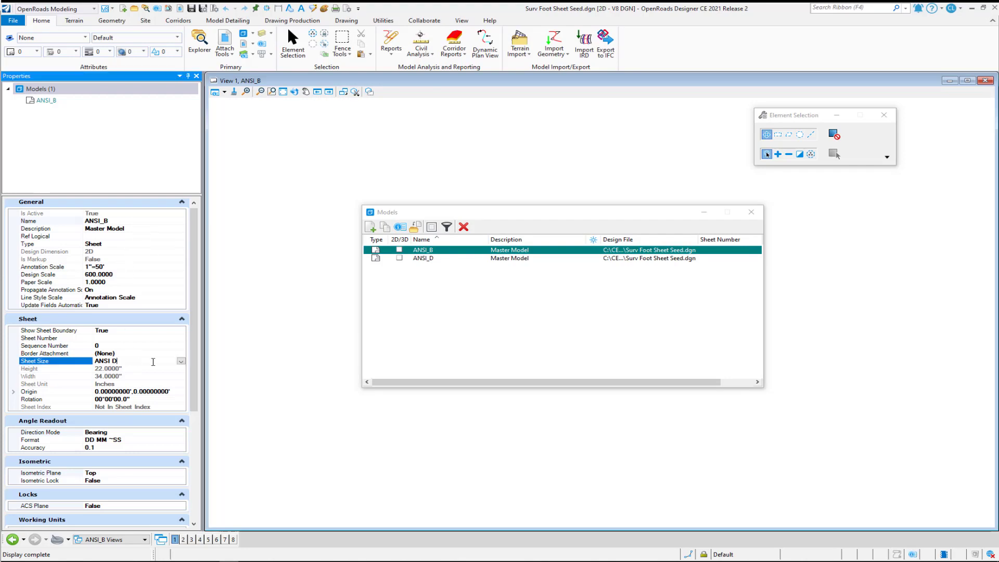
- Set ANSI_B's Sheet Size to ANSI B (11 x 17 in) and reactivate ANSI_D
click(180, 362)
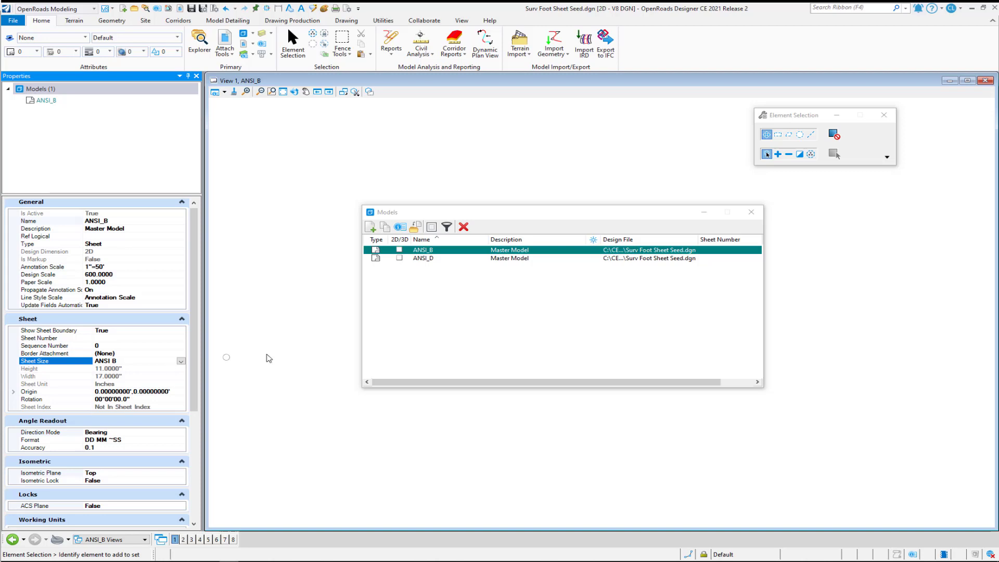
mouse_move(424, 259)
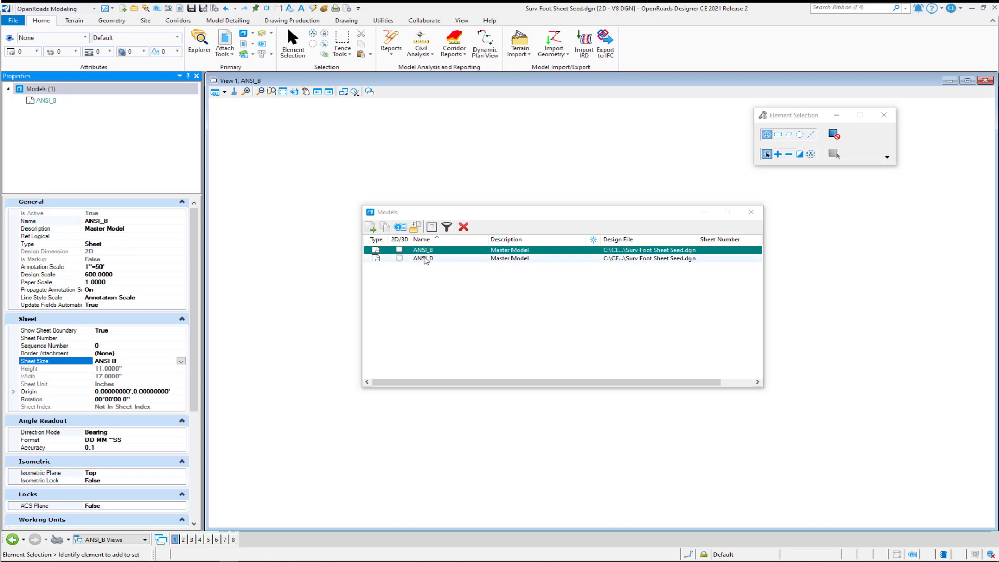
double_click(424, 259)
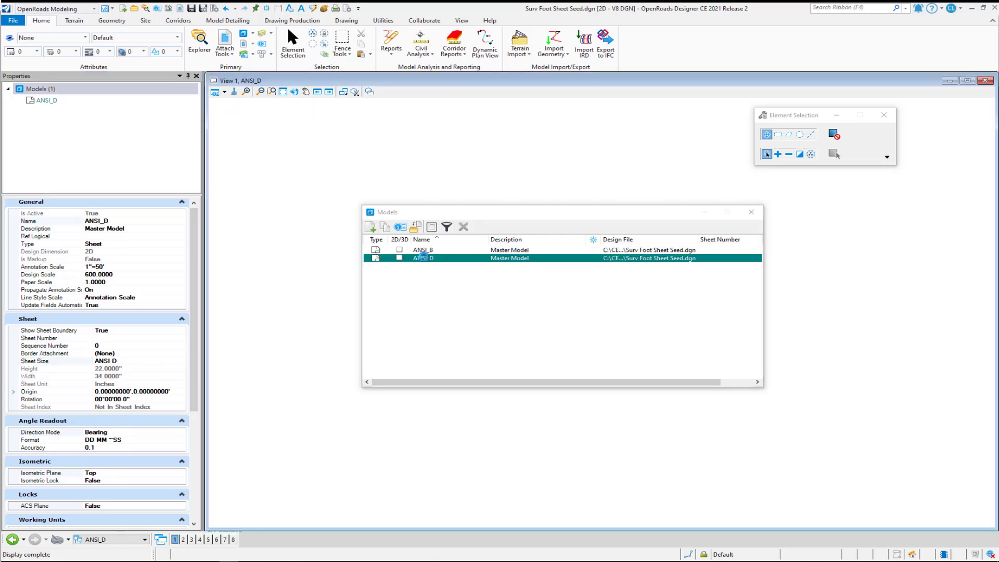